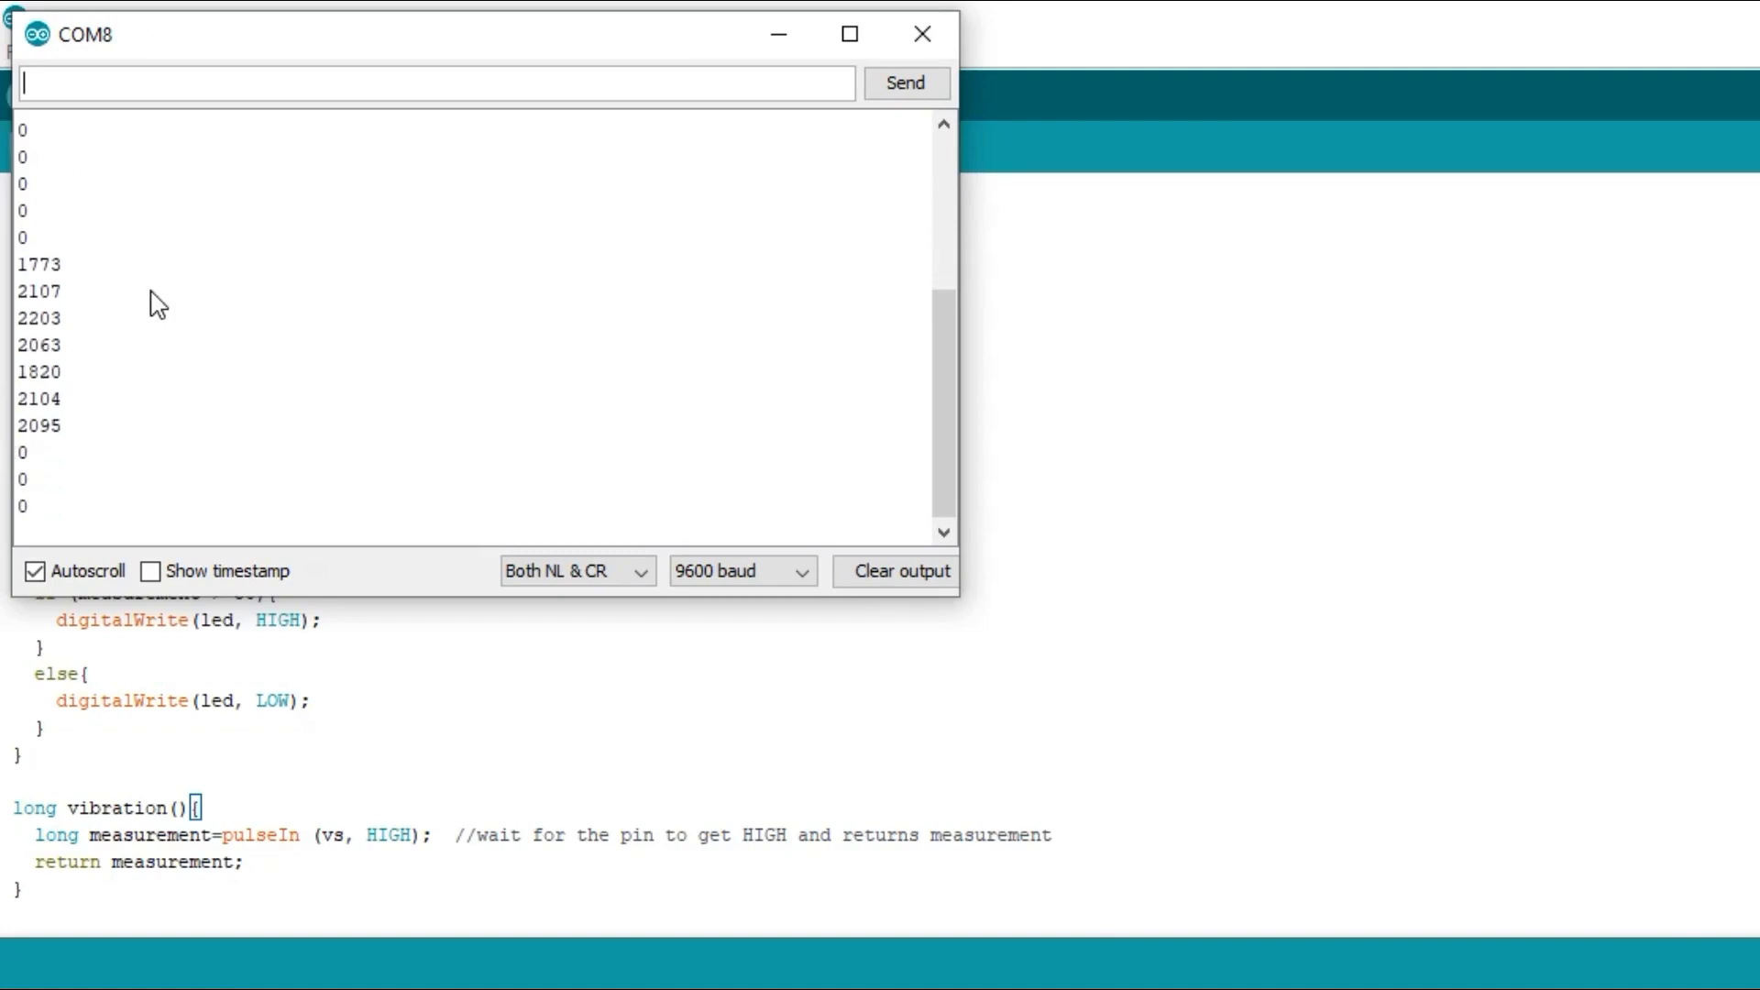
- Complete the declaration so it reads int vib_sensor = A0; with the semicolon
left_click(923, 33)
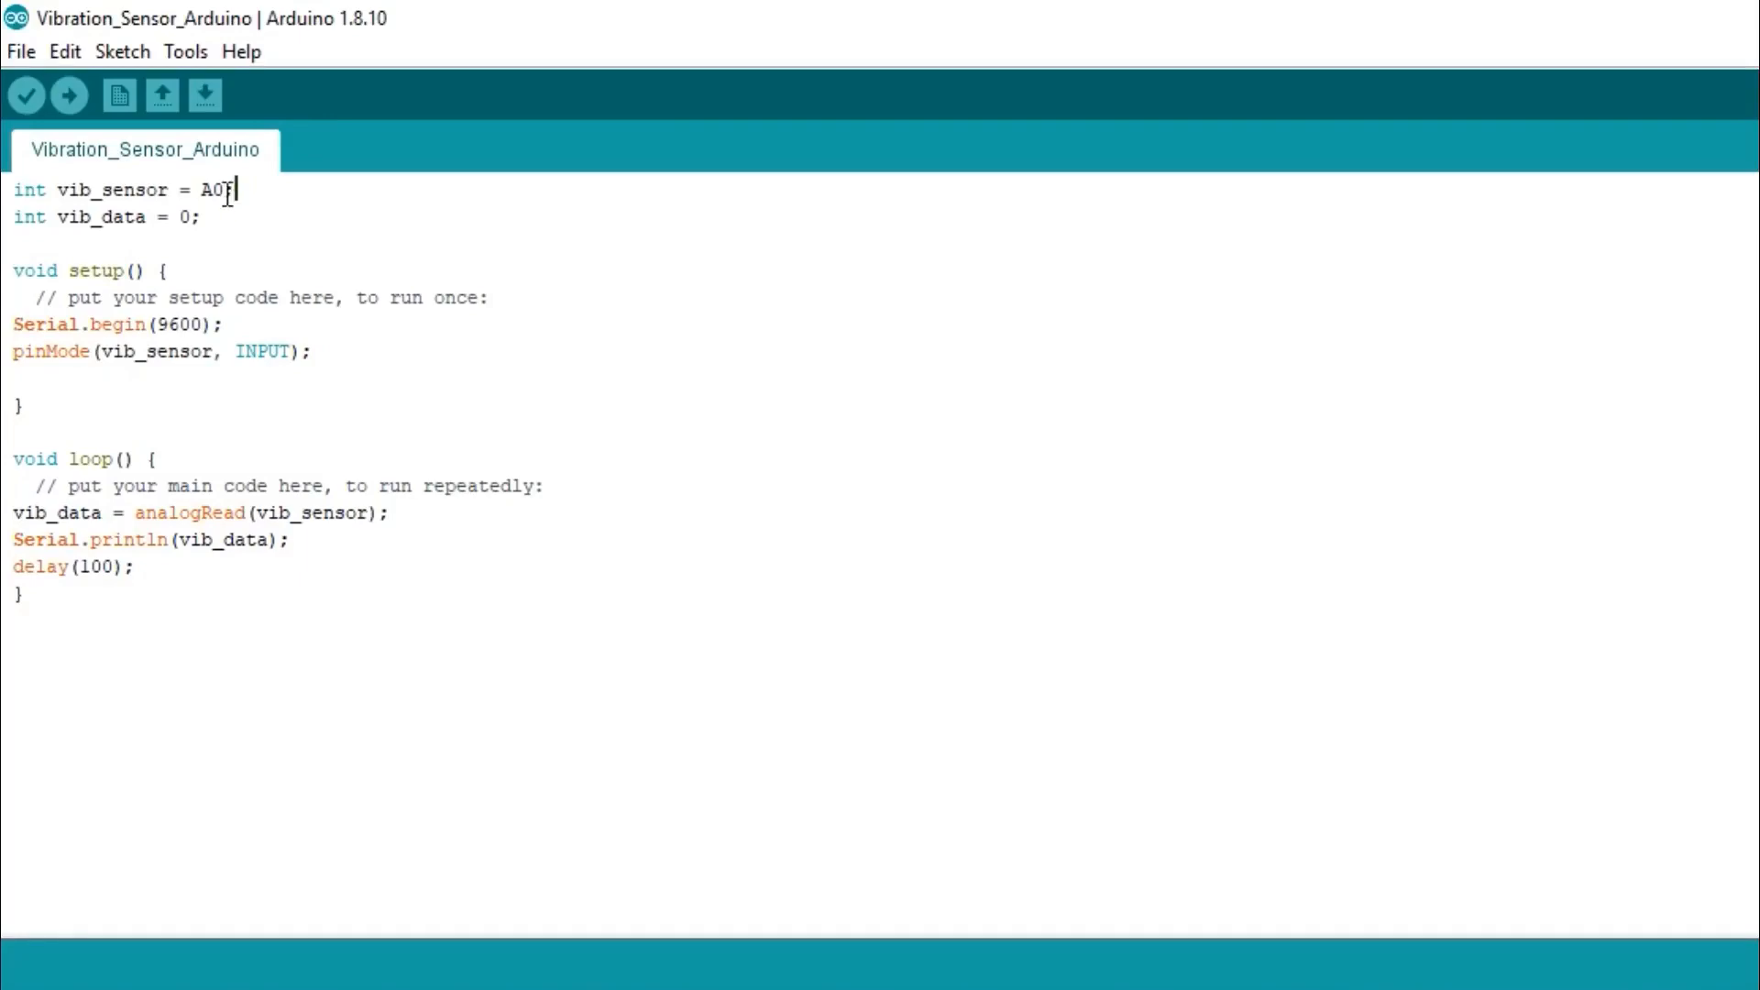
type(";")
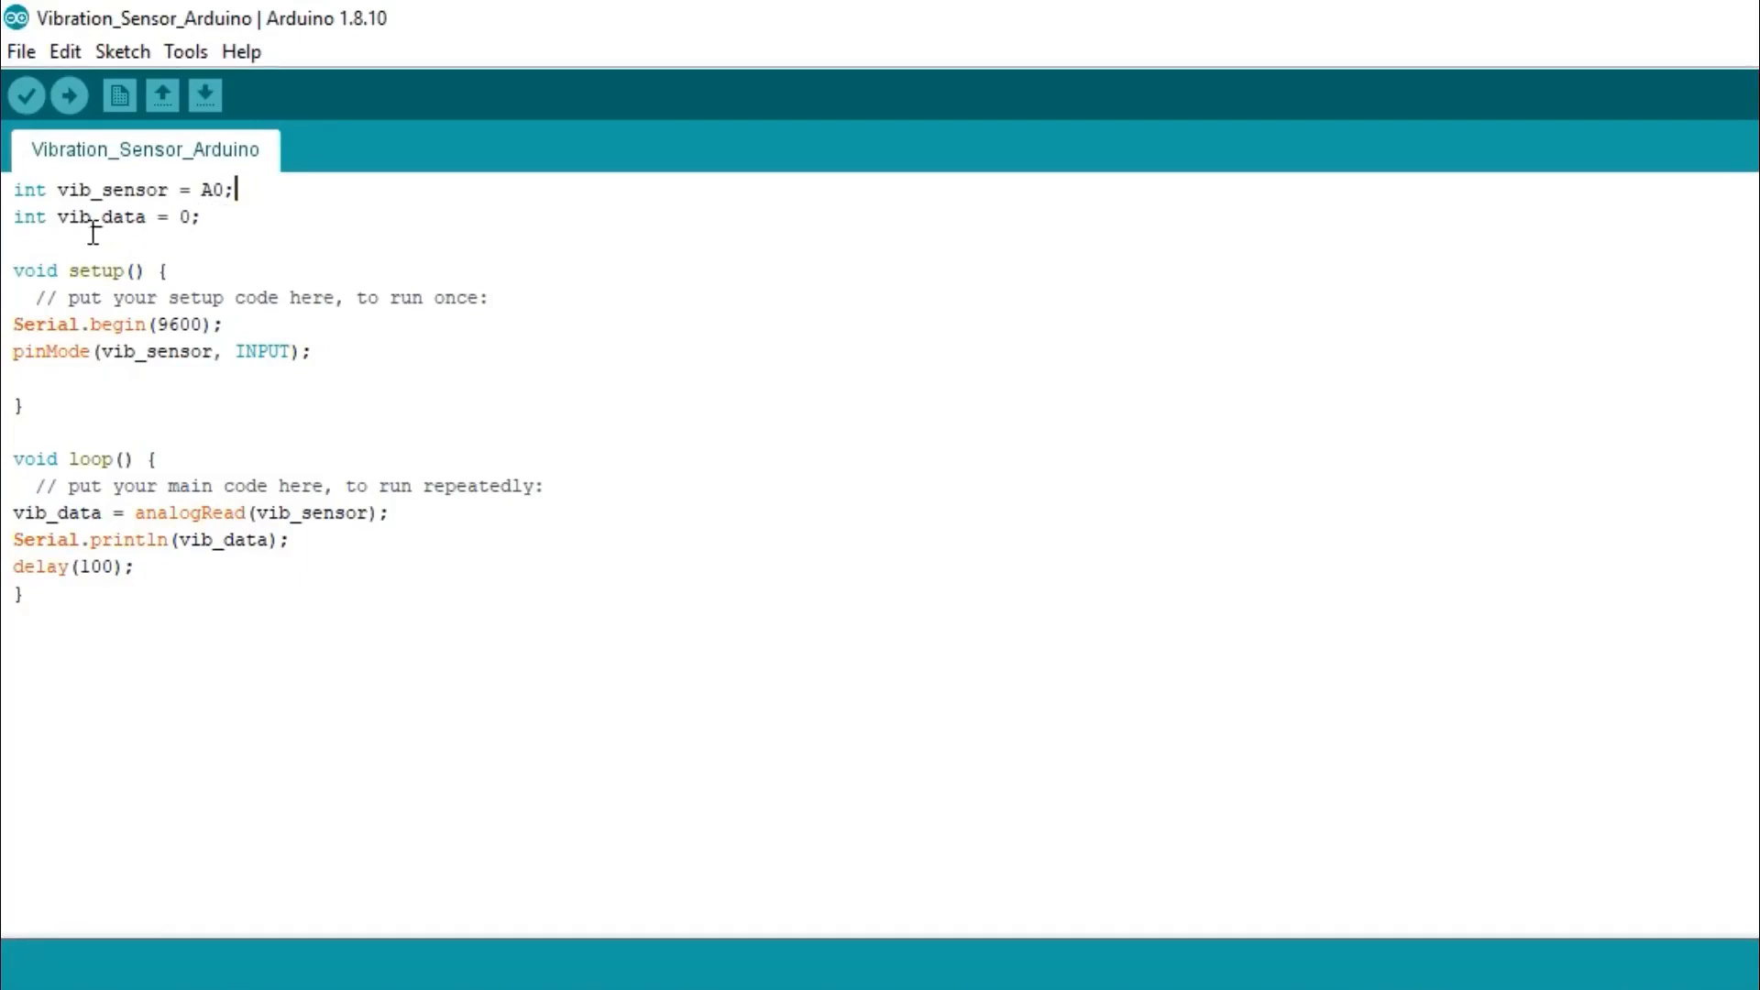
mouse_move(158, 224)
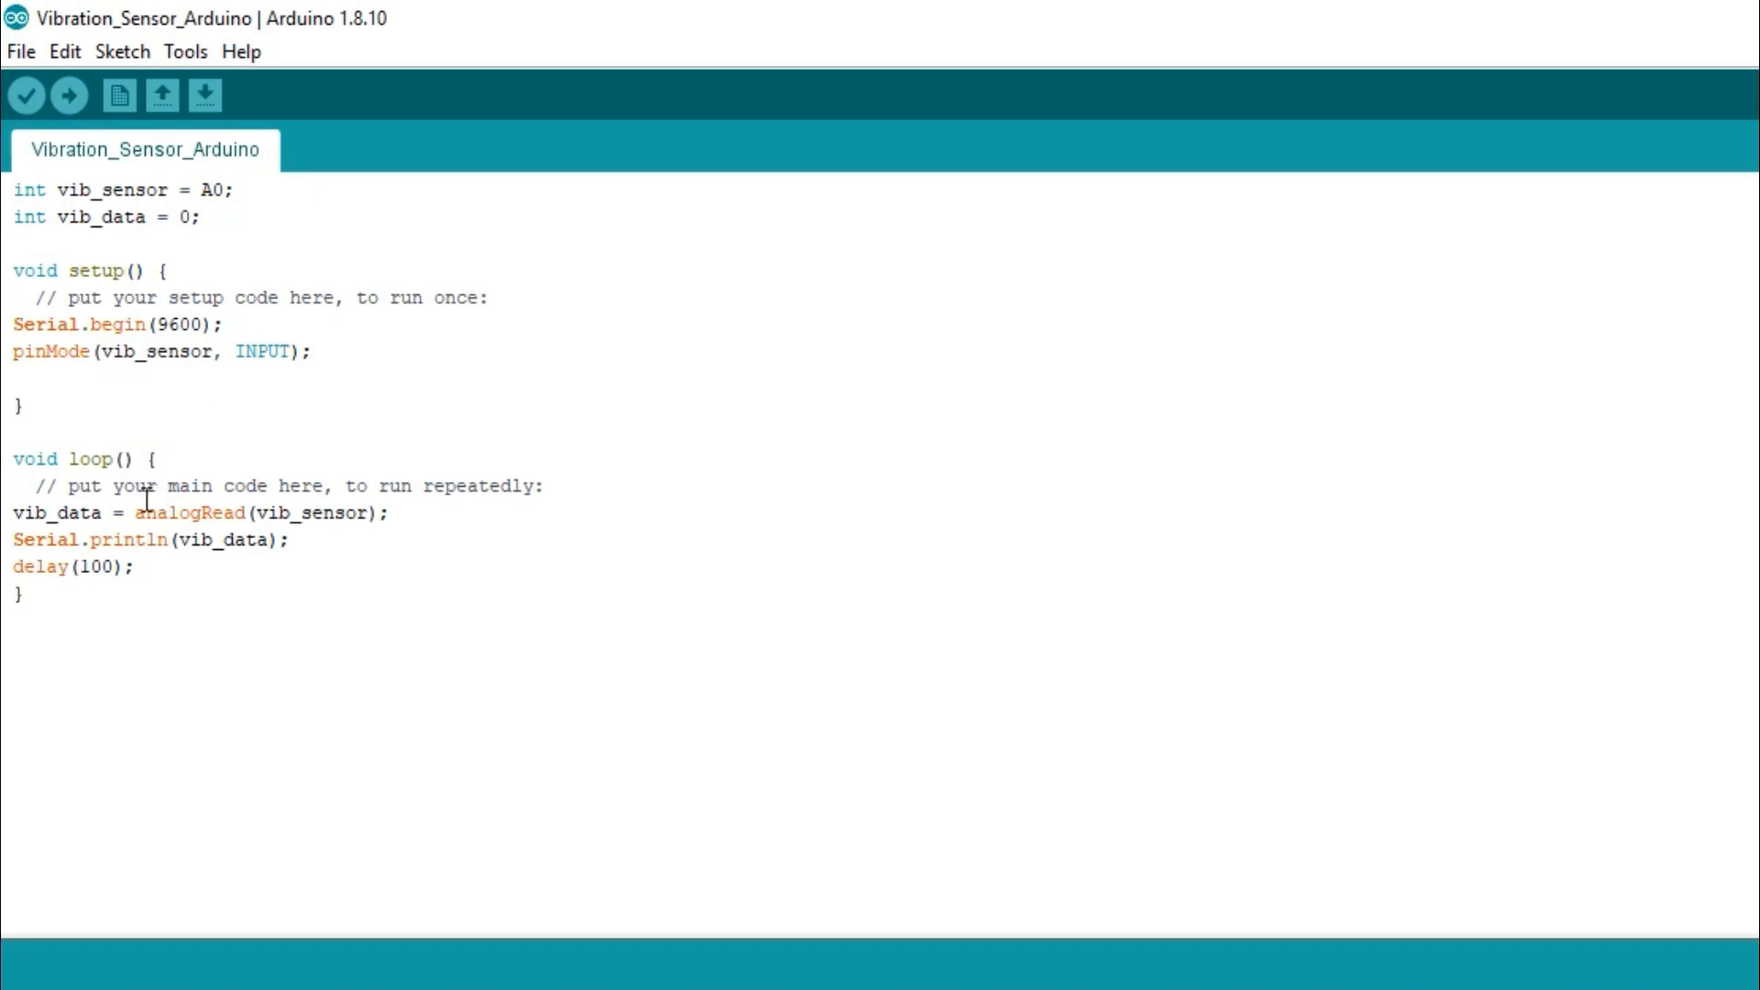
- Review the loop code, pointing out the vib_data variable holding the analog reading
left_click(103, 513)
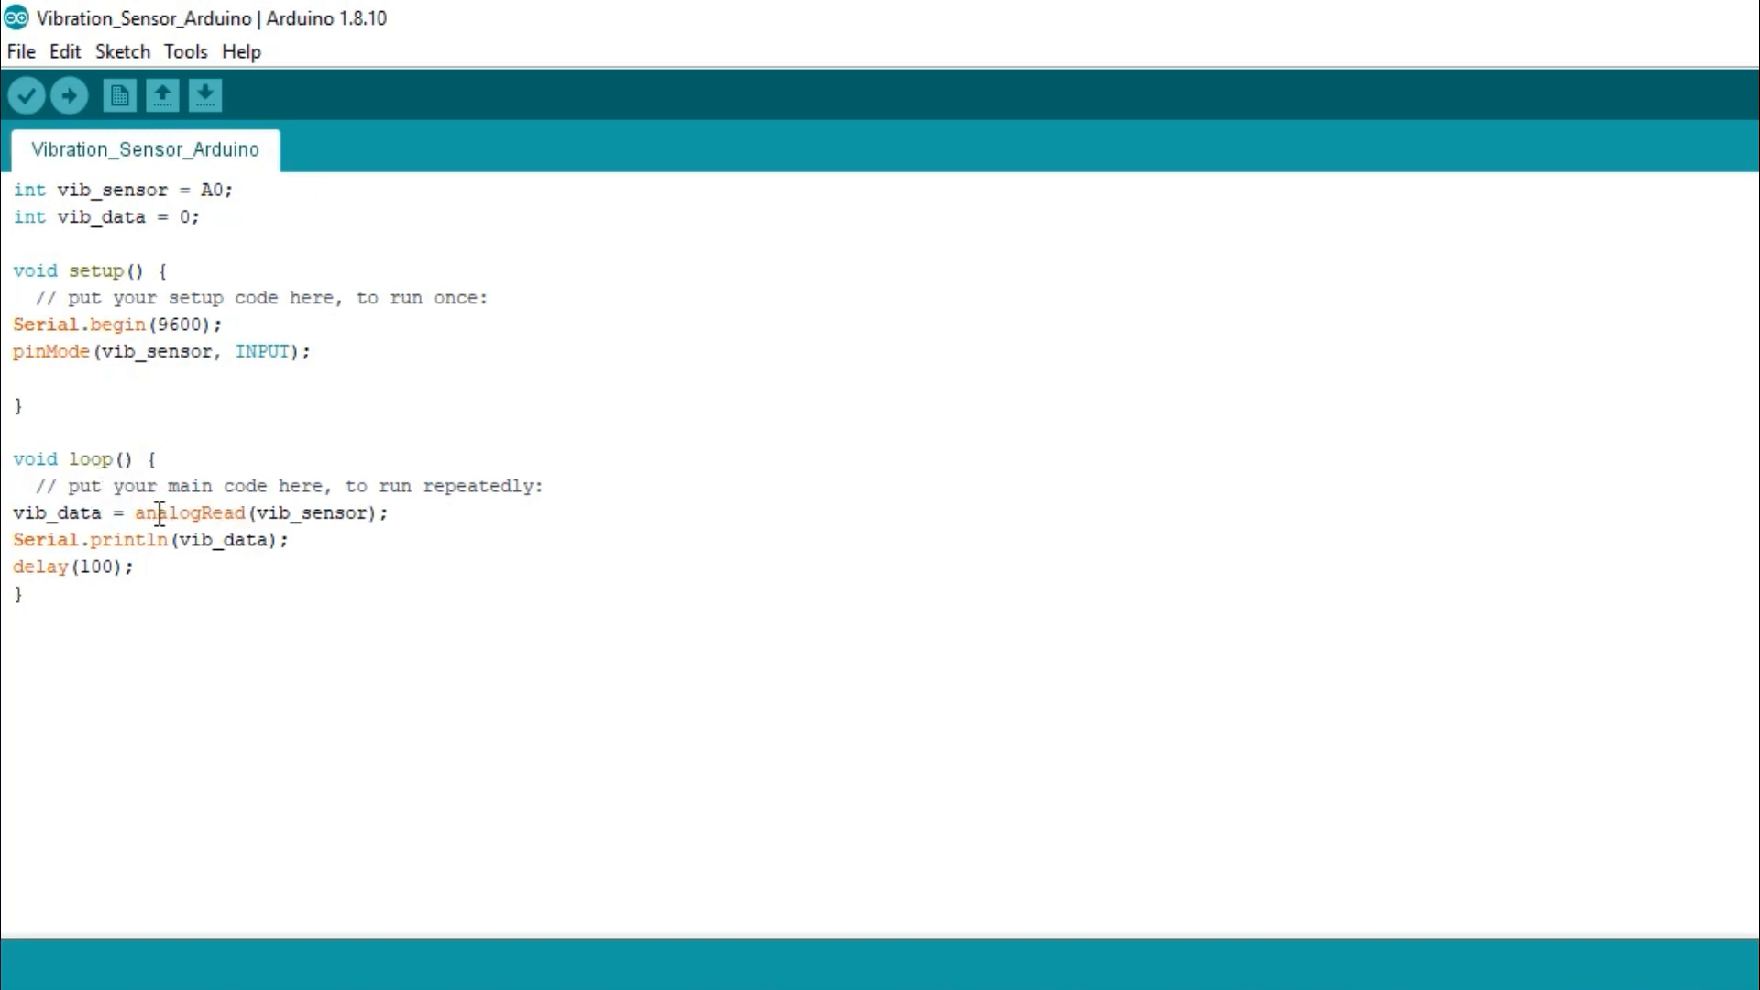
double_click(73, 514)
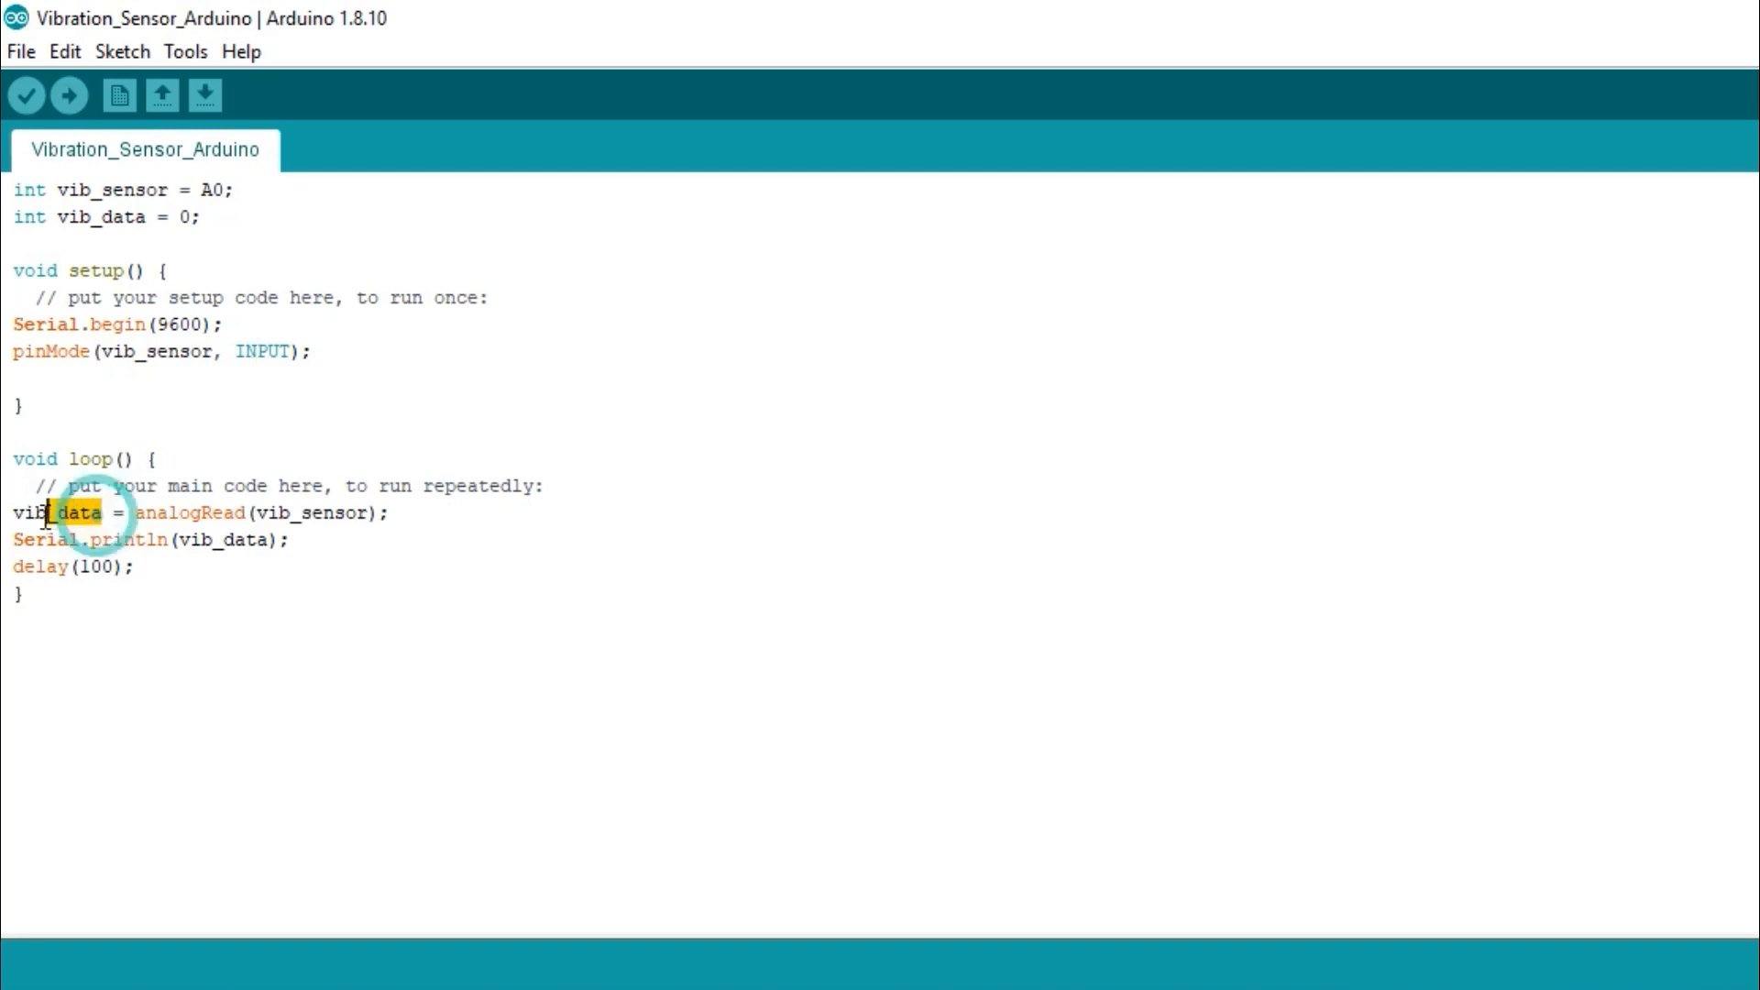
left_click(81, 514)
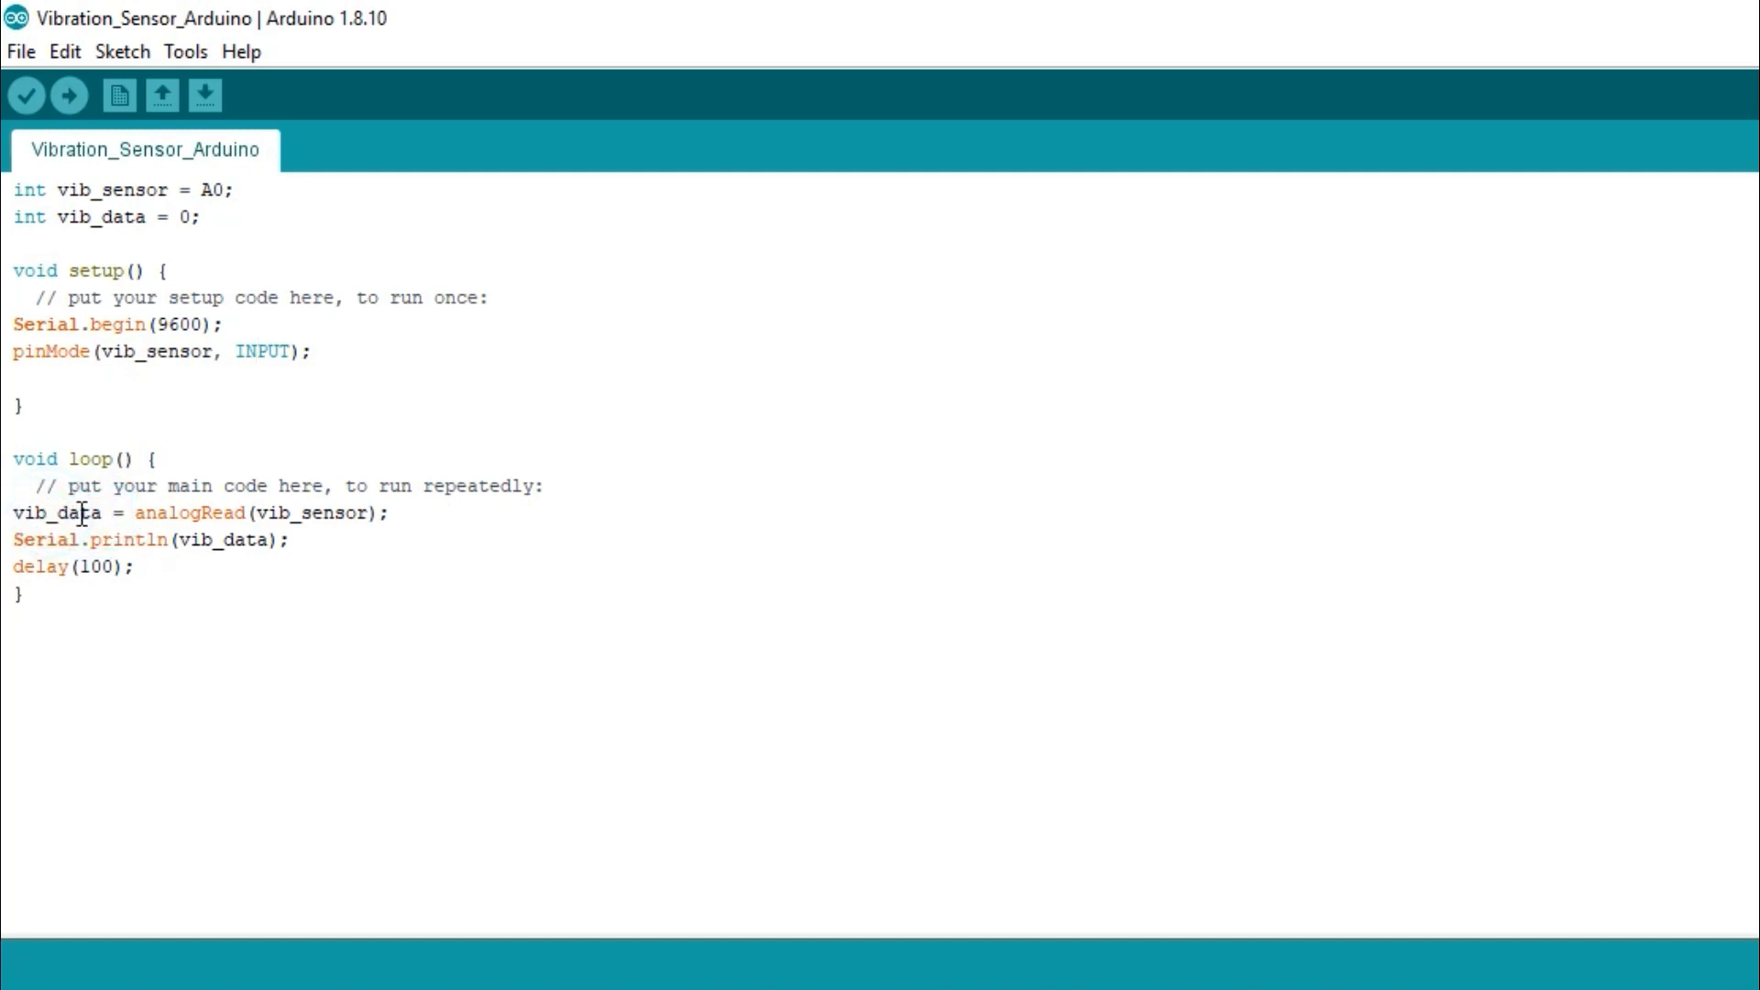
left_click(294, 539)
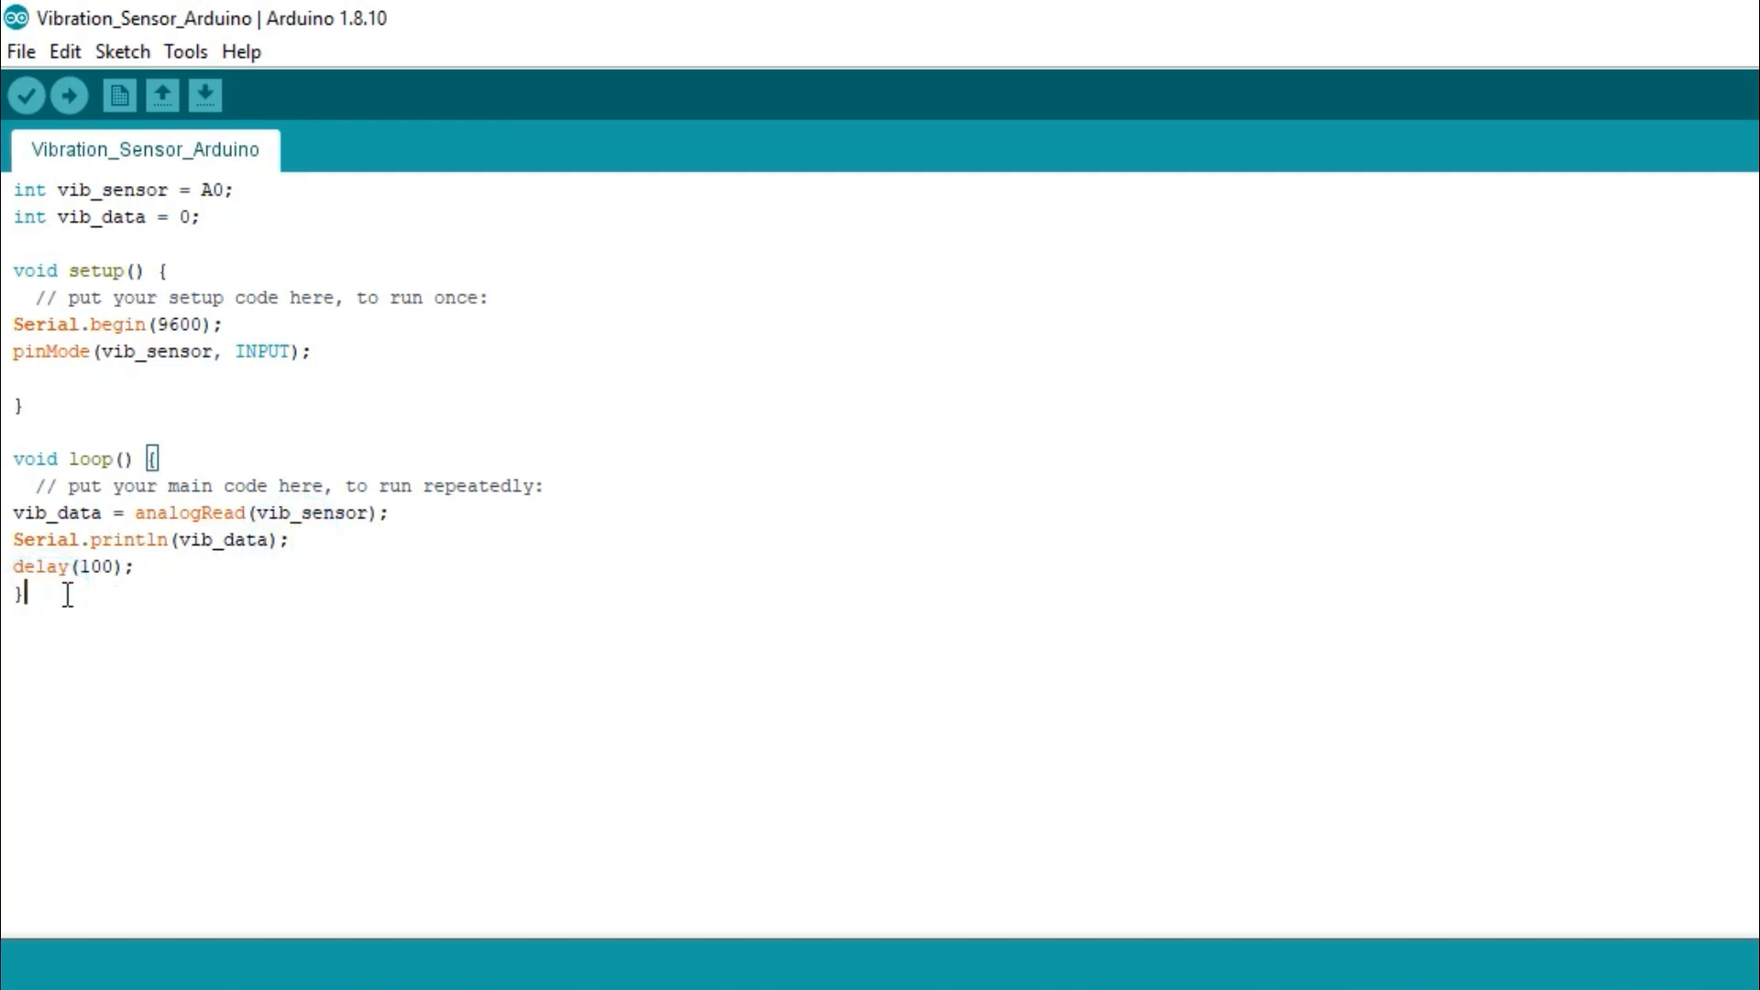
- Compile and upload the Vibration_Sensor_Arduino sketch to the board
left_click(61, 86)
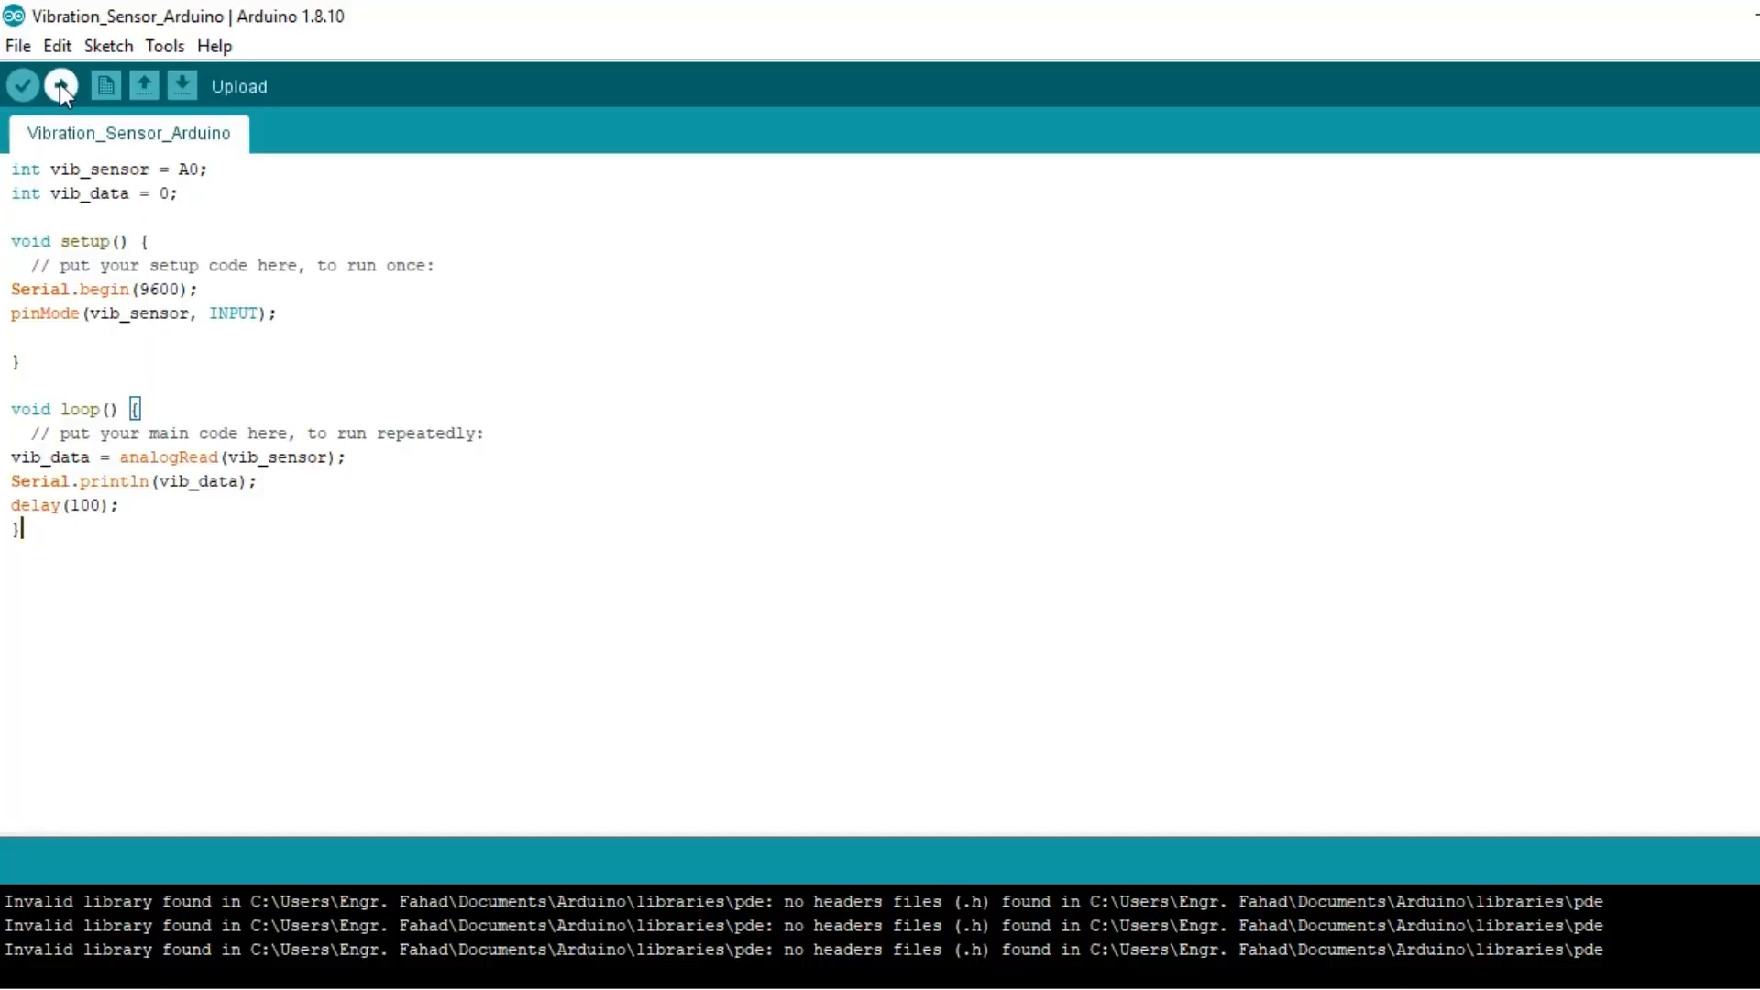
left_click(61, 87)
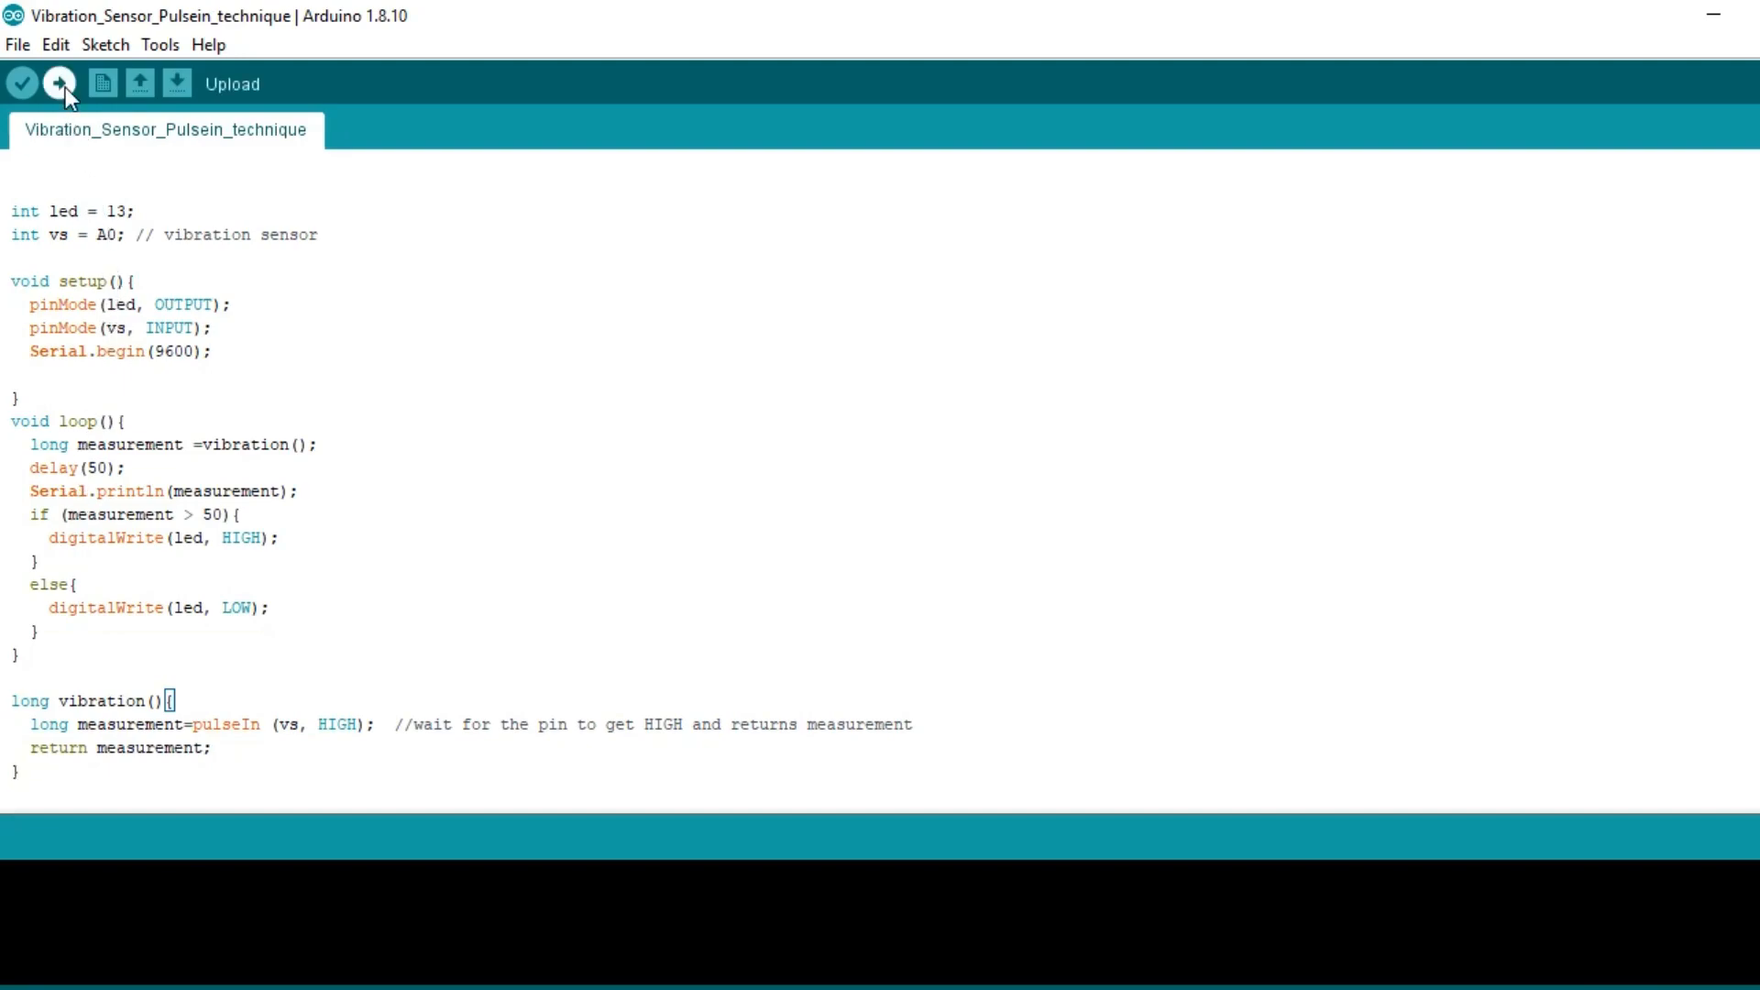
- Compile and upload the pulseIn sketch until 'Done uploading' appears
left_click(59, 82)
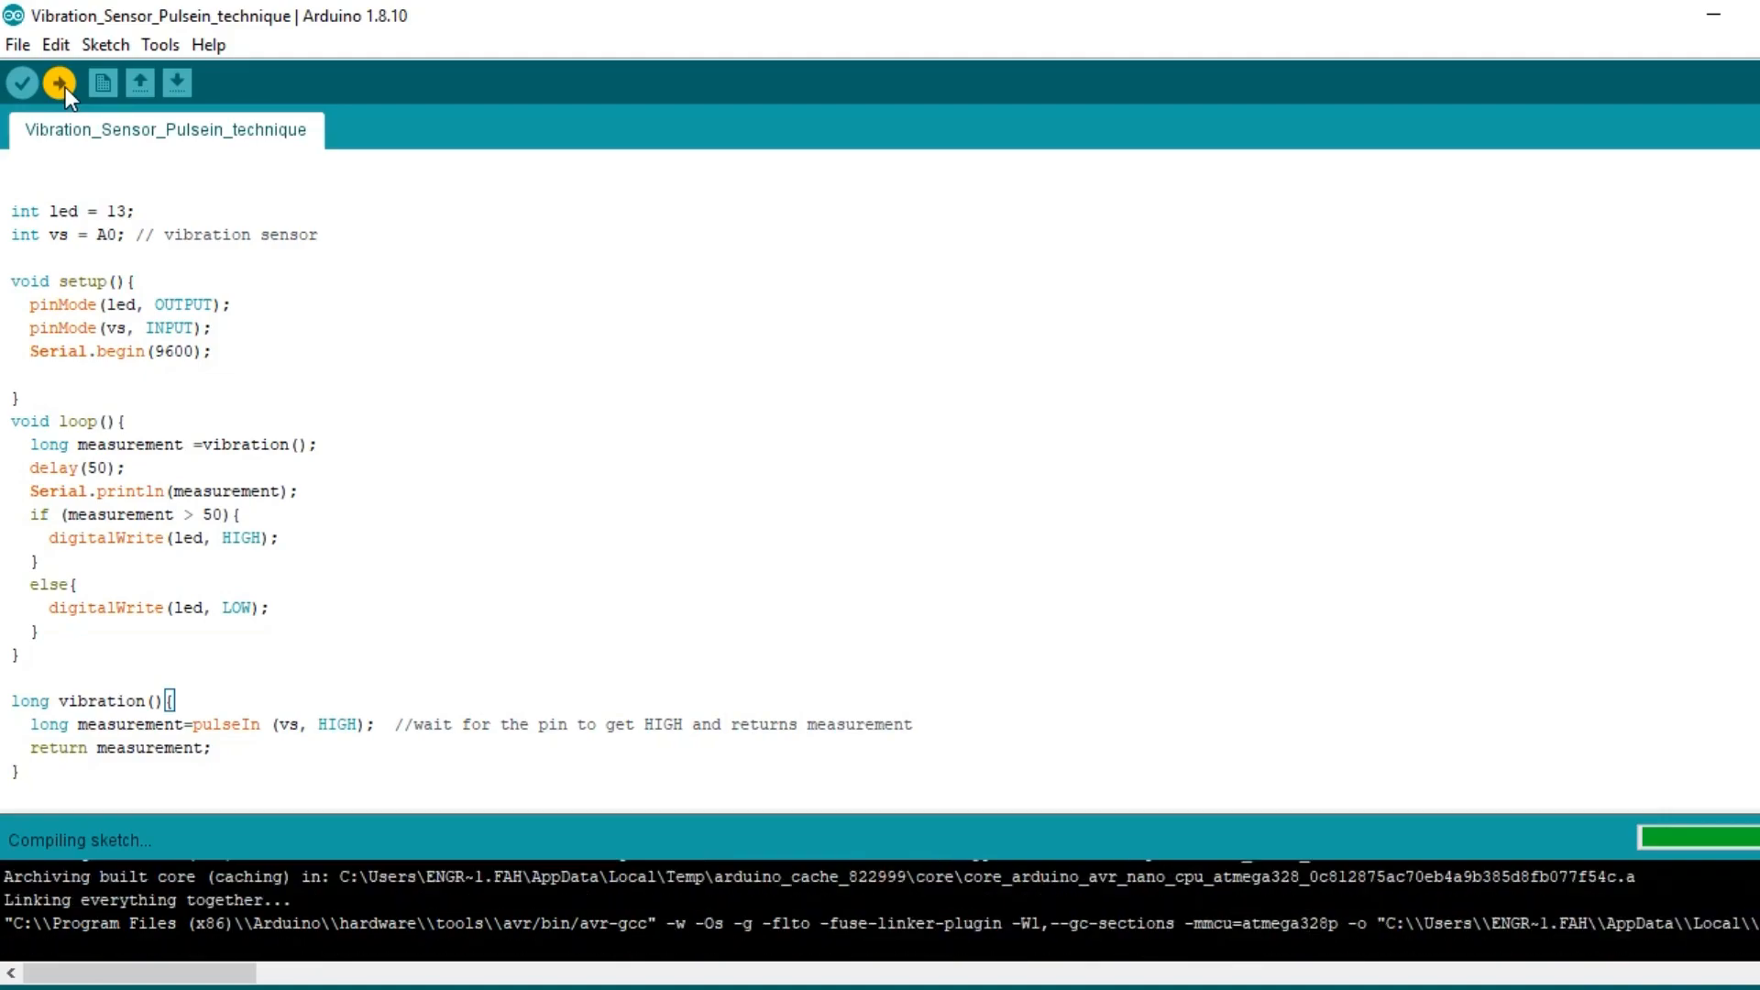
left_click(59, 82)
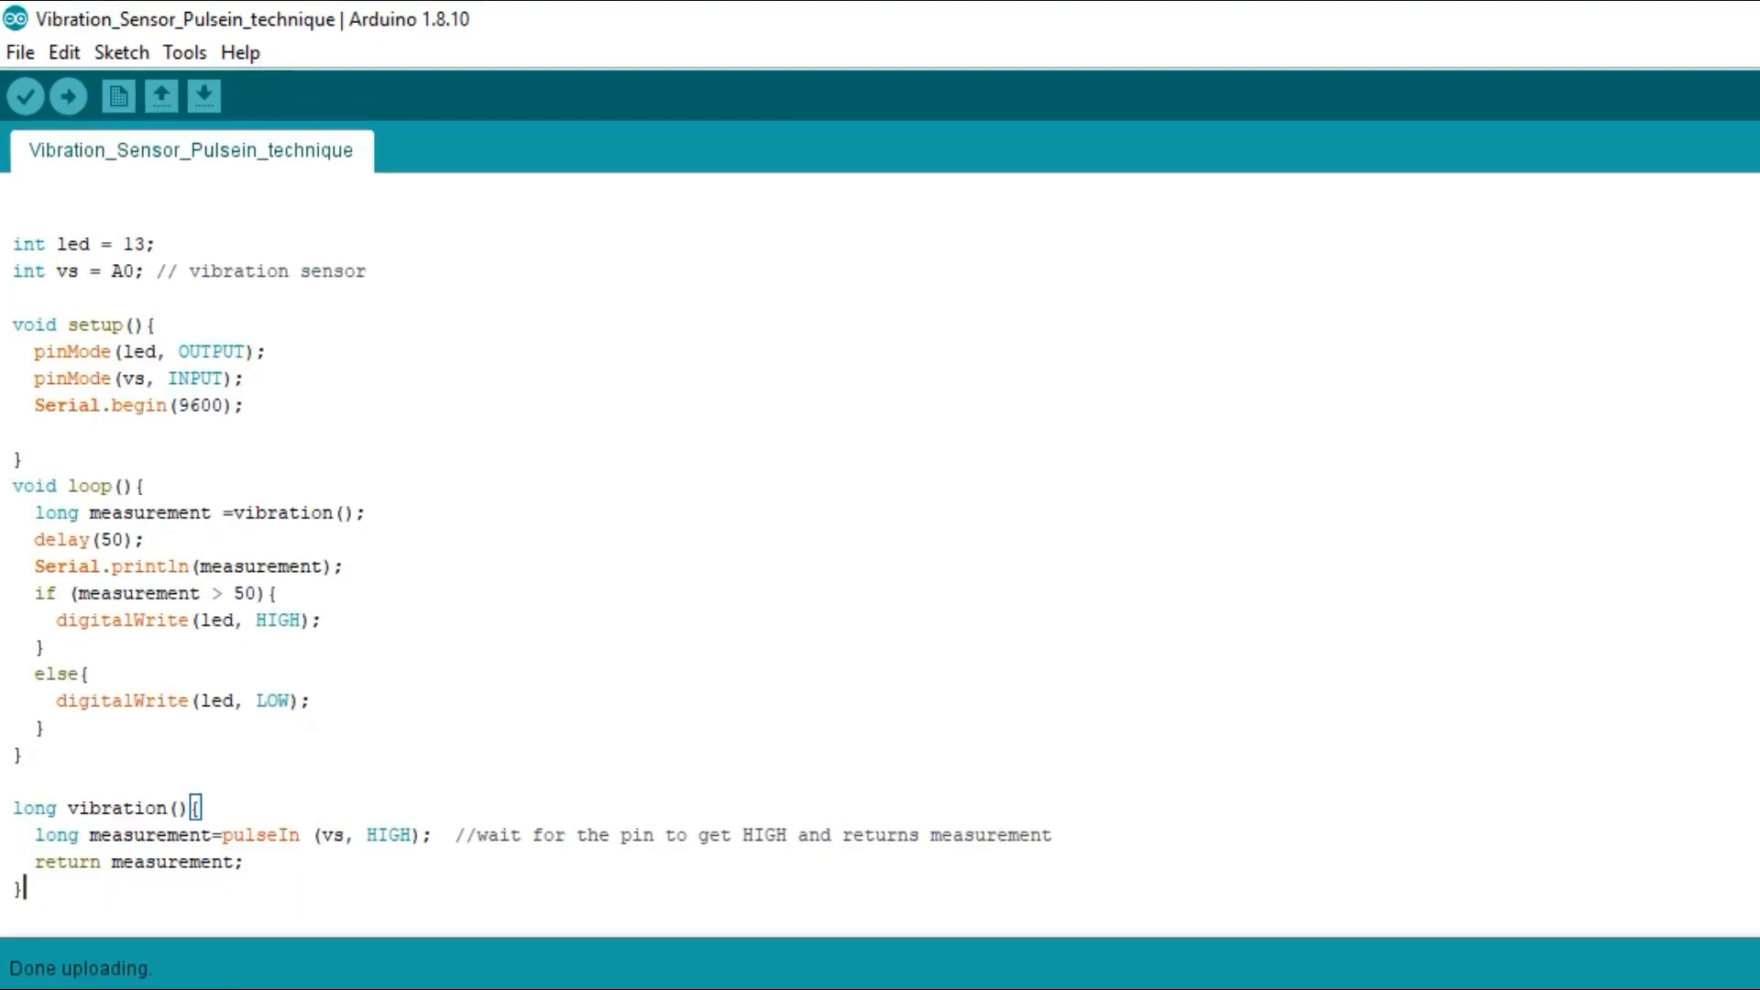
- Open the COM8 serial monitor at 9600 baud to watch the vibration readings
left_click(202, 95)
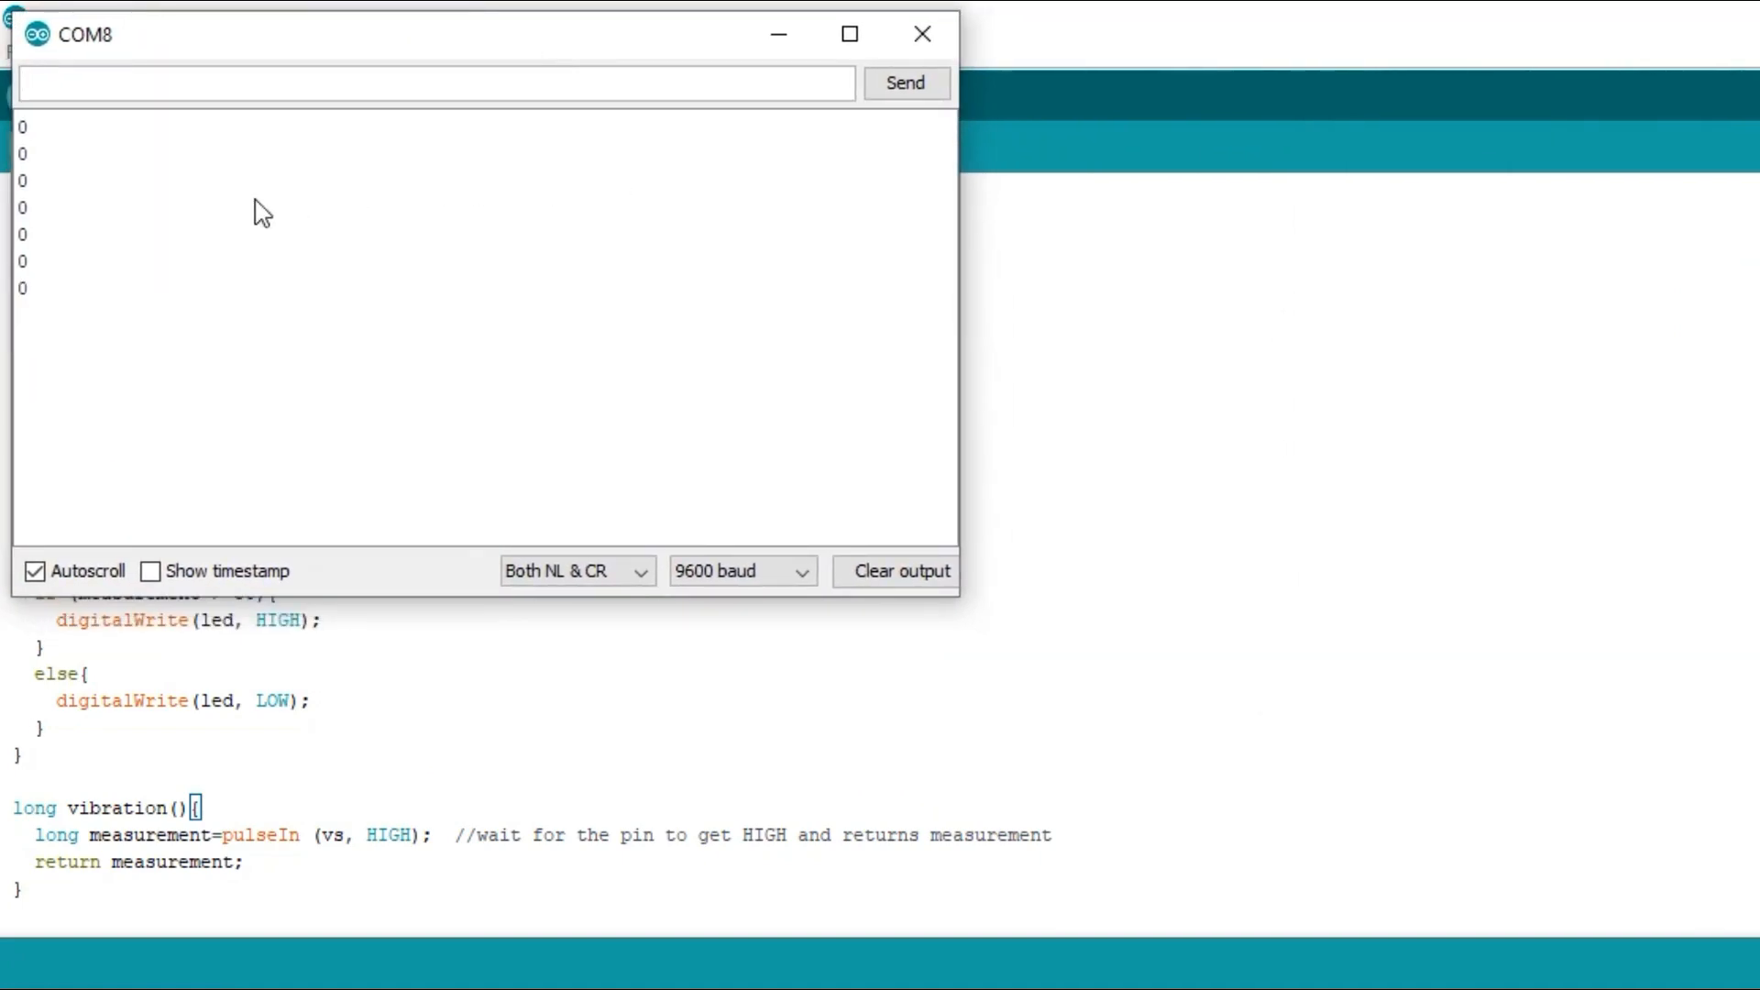
mouse_move(158, 302)
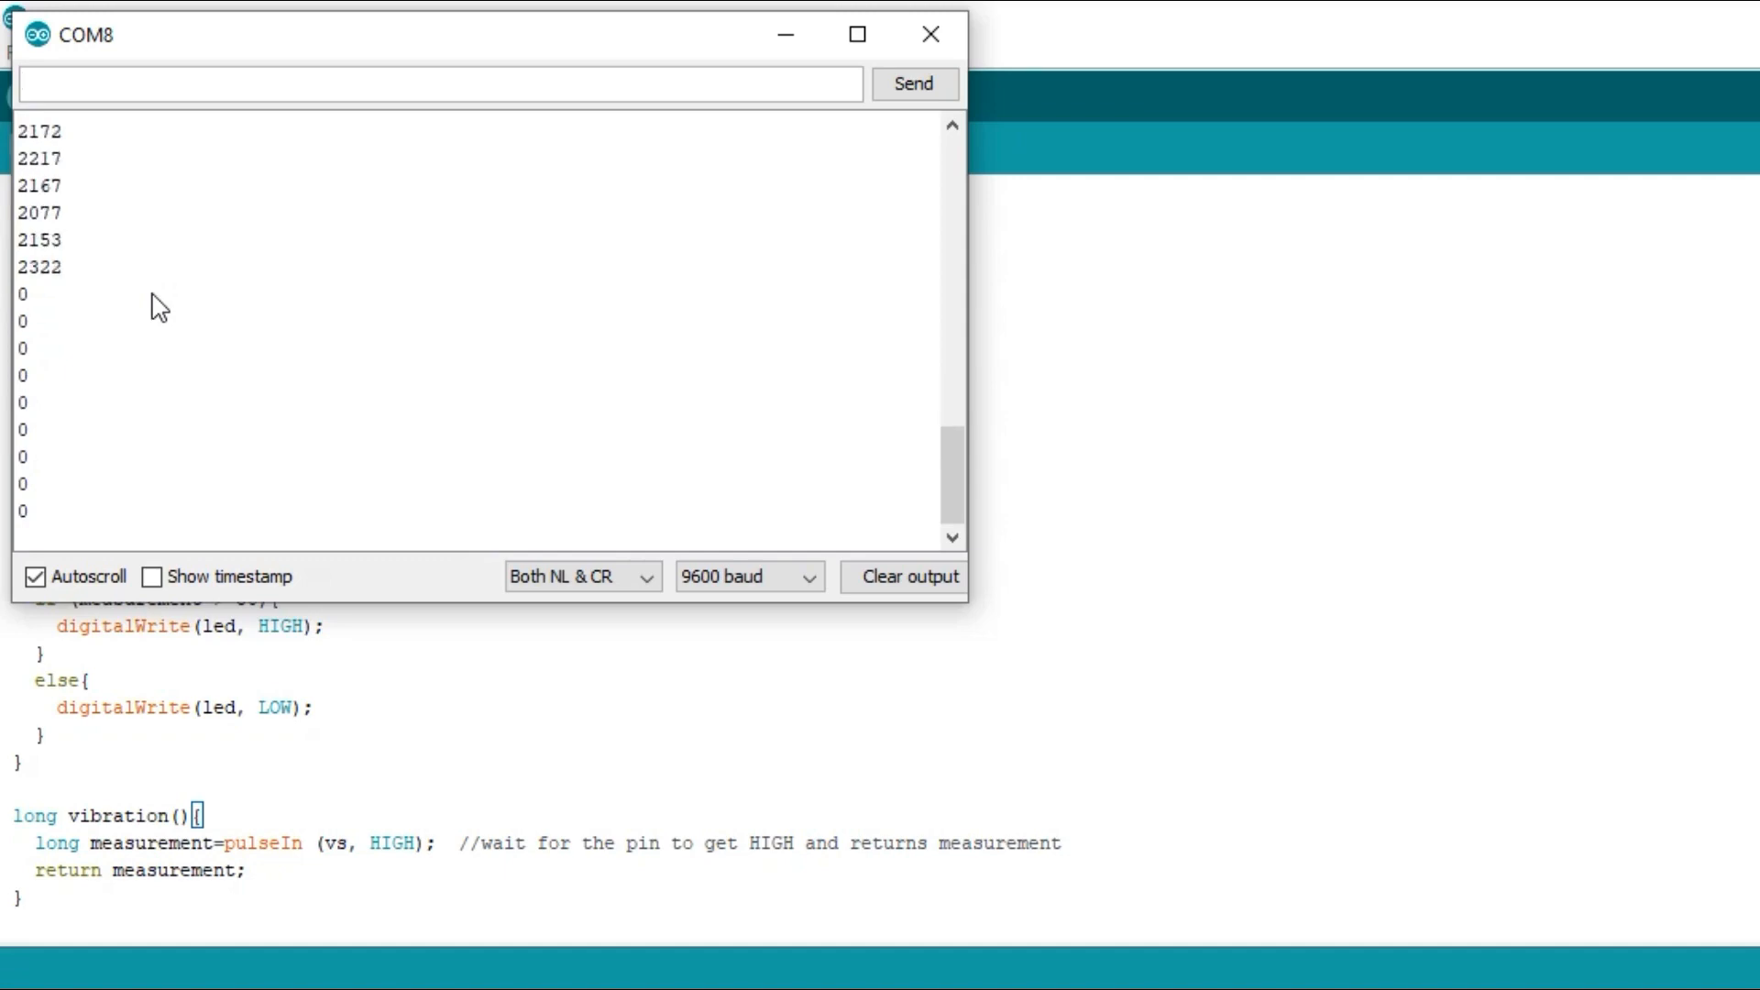
left_click(932, 33)
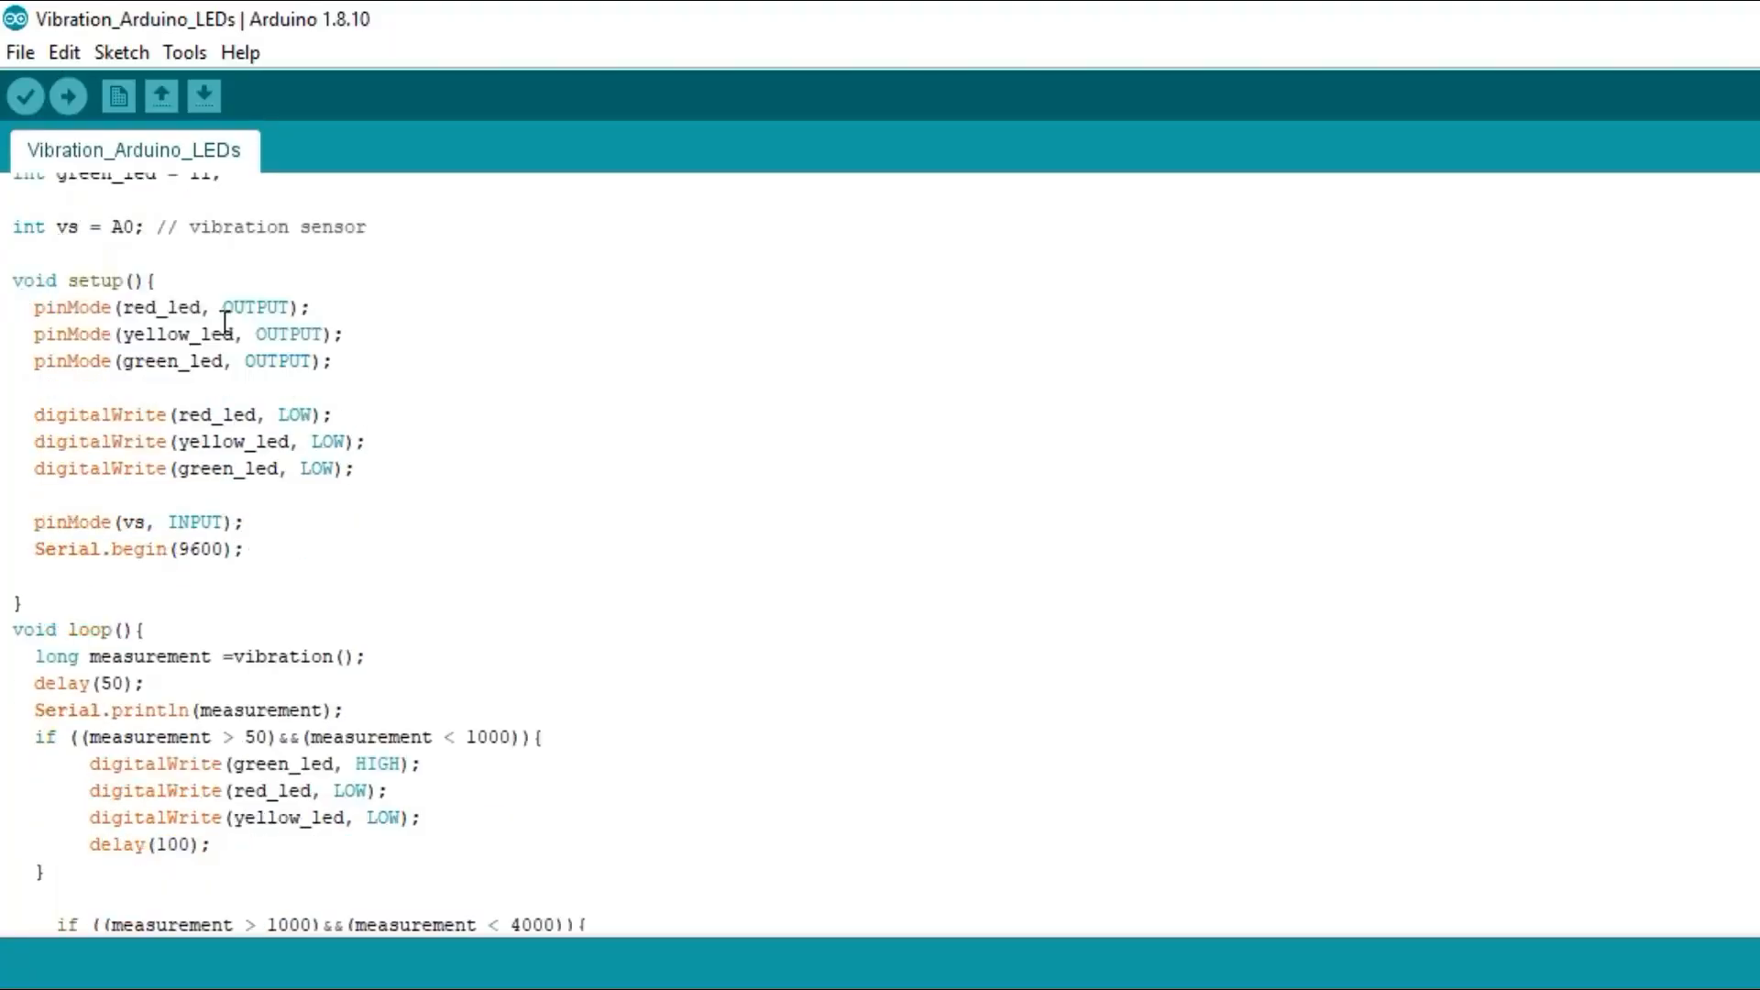
scroll("down", 3)
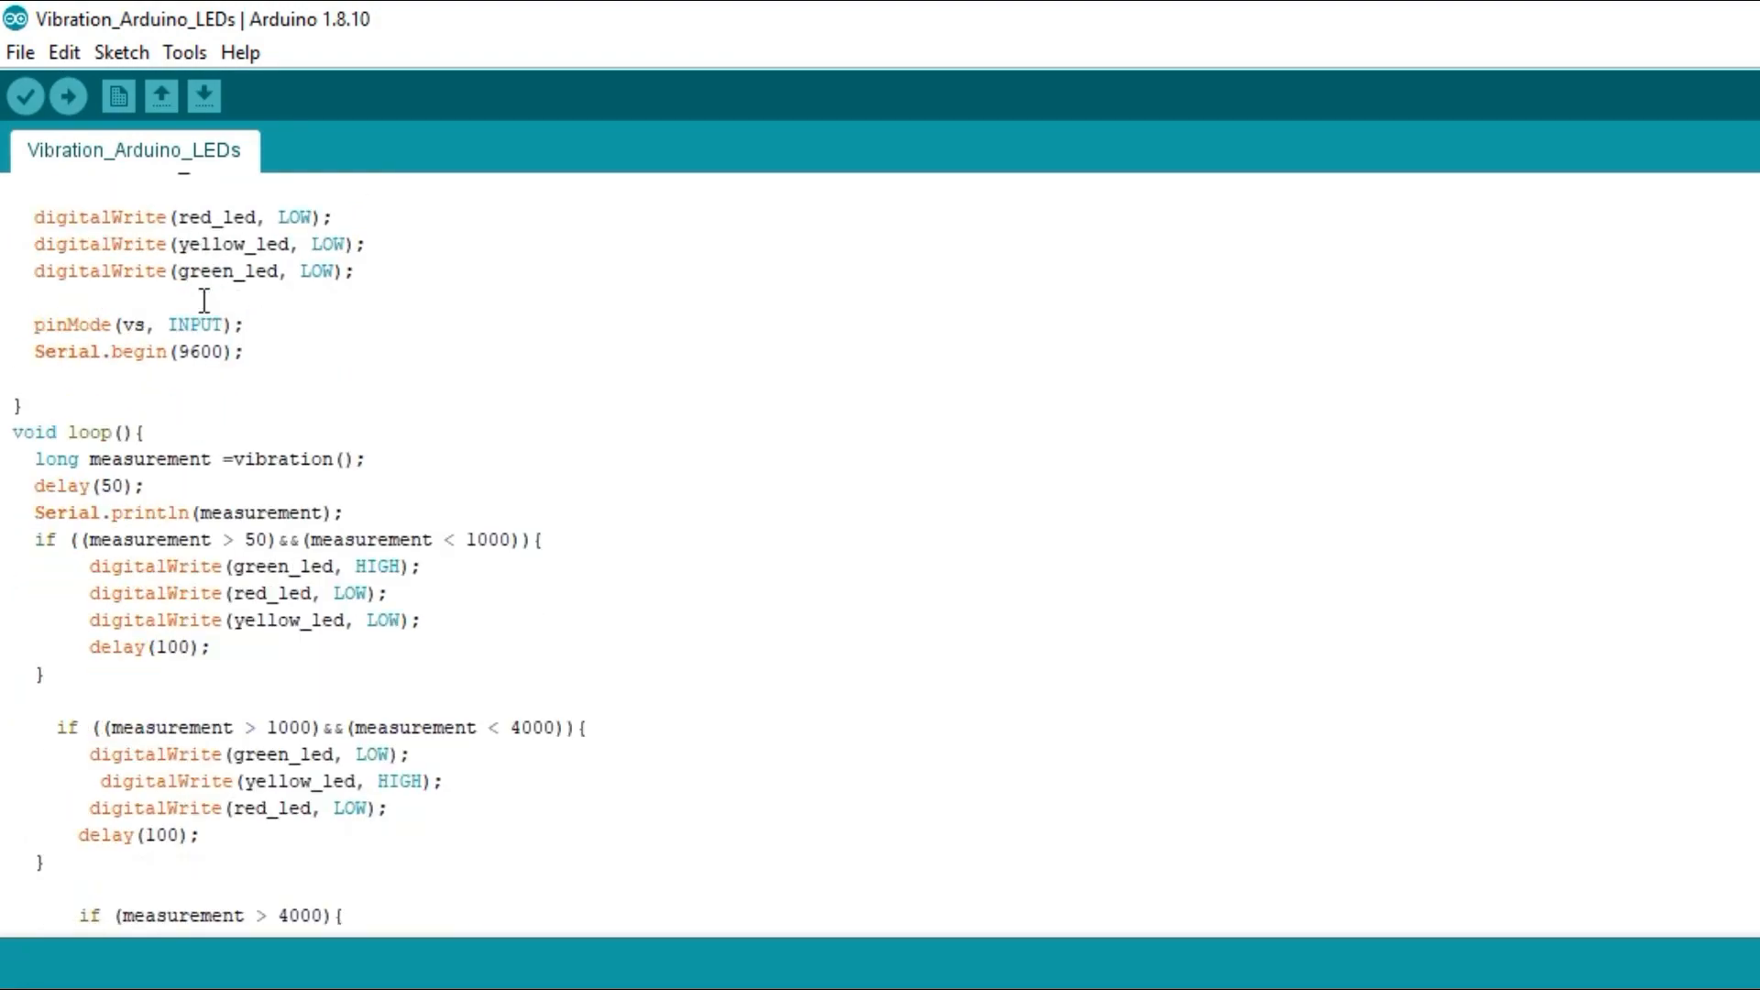
scroll("down", 3)
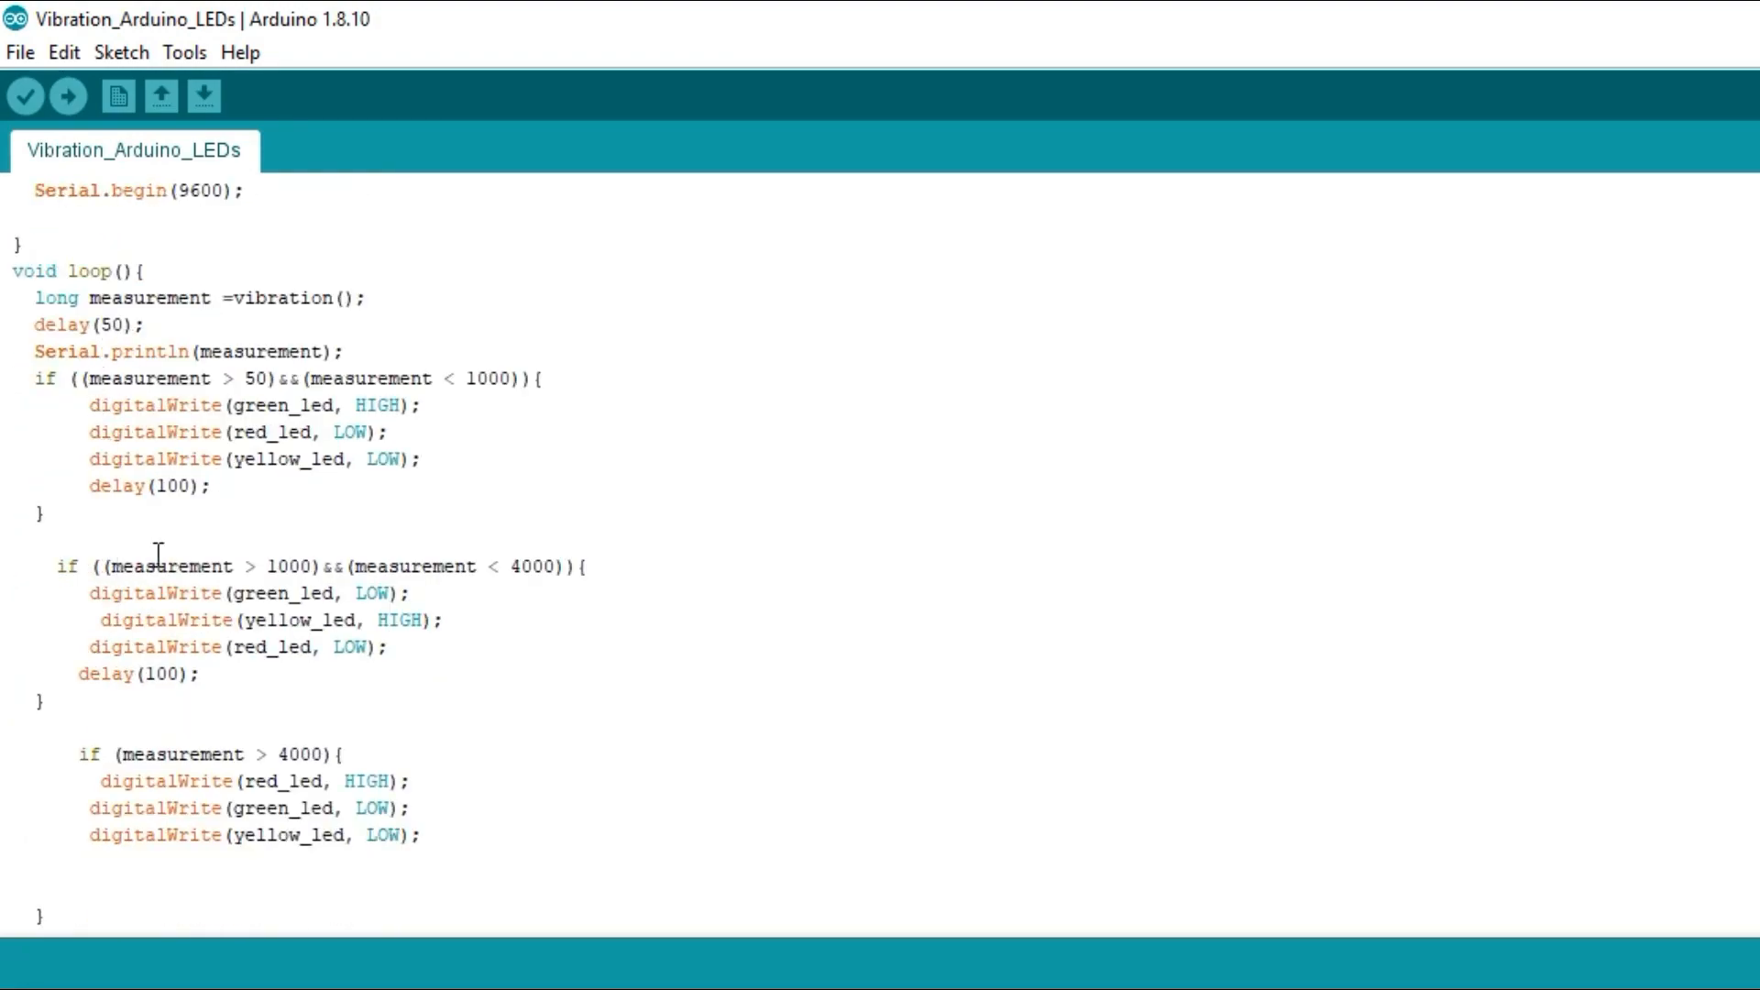
scroll("down", 3)
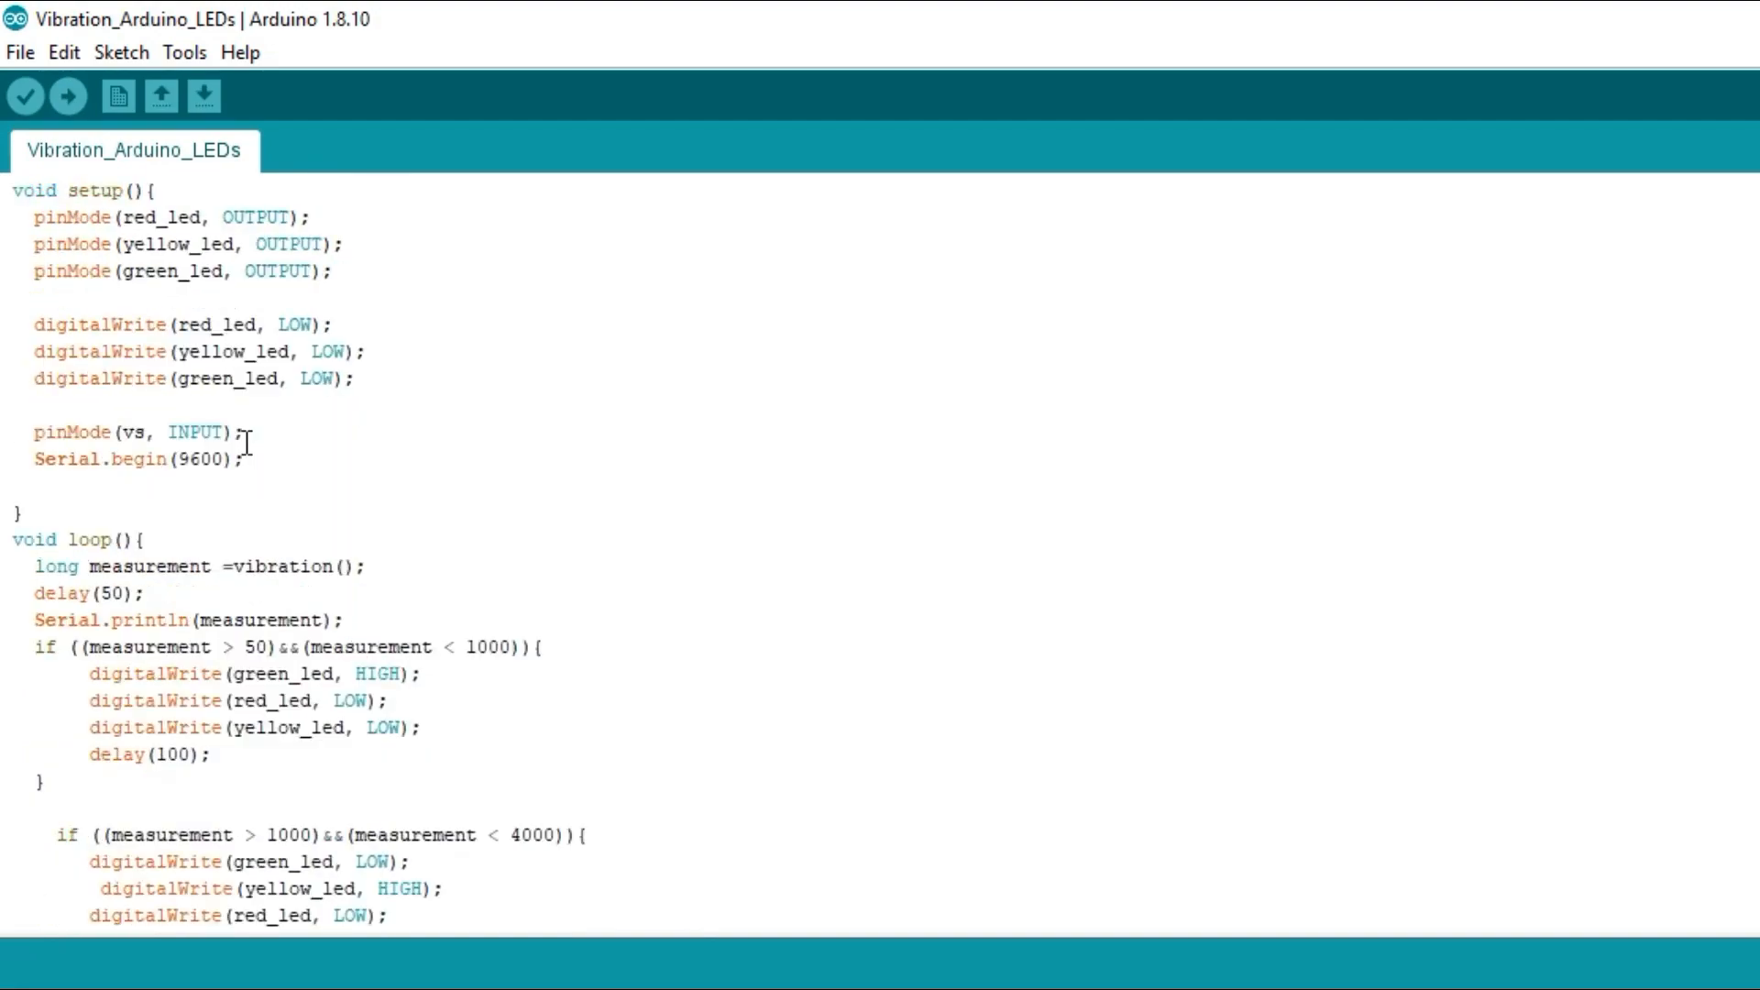
scroll("up", 3)
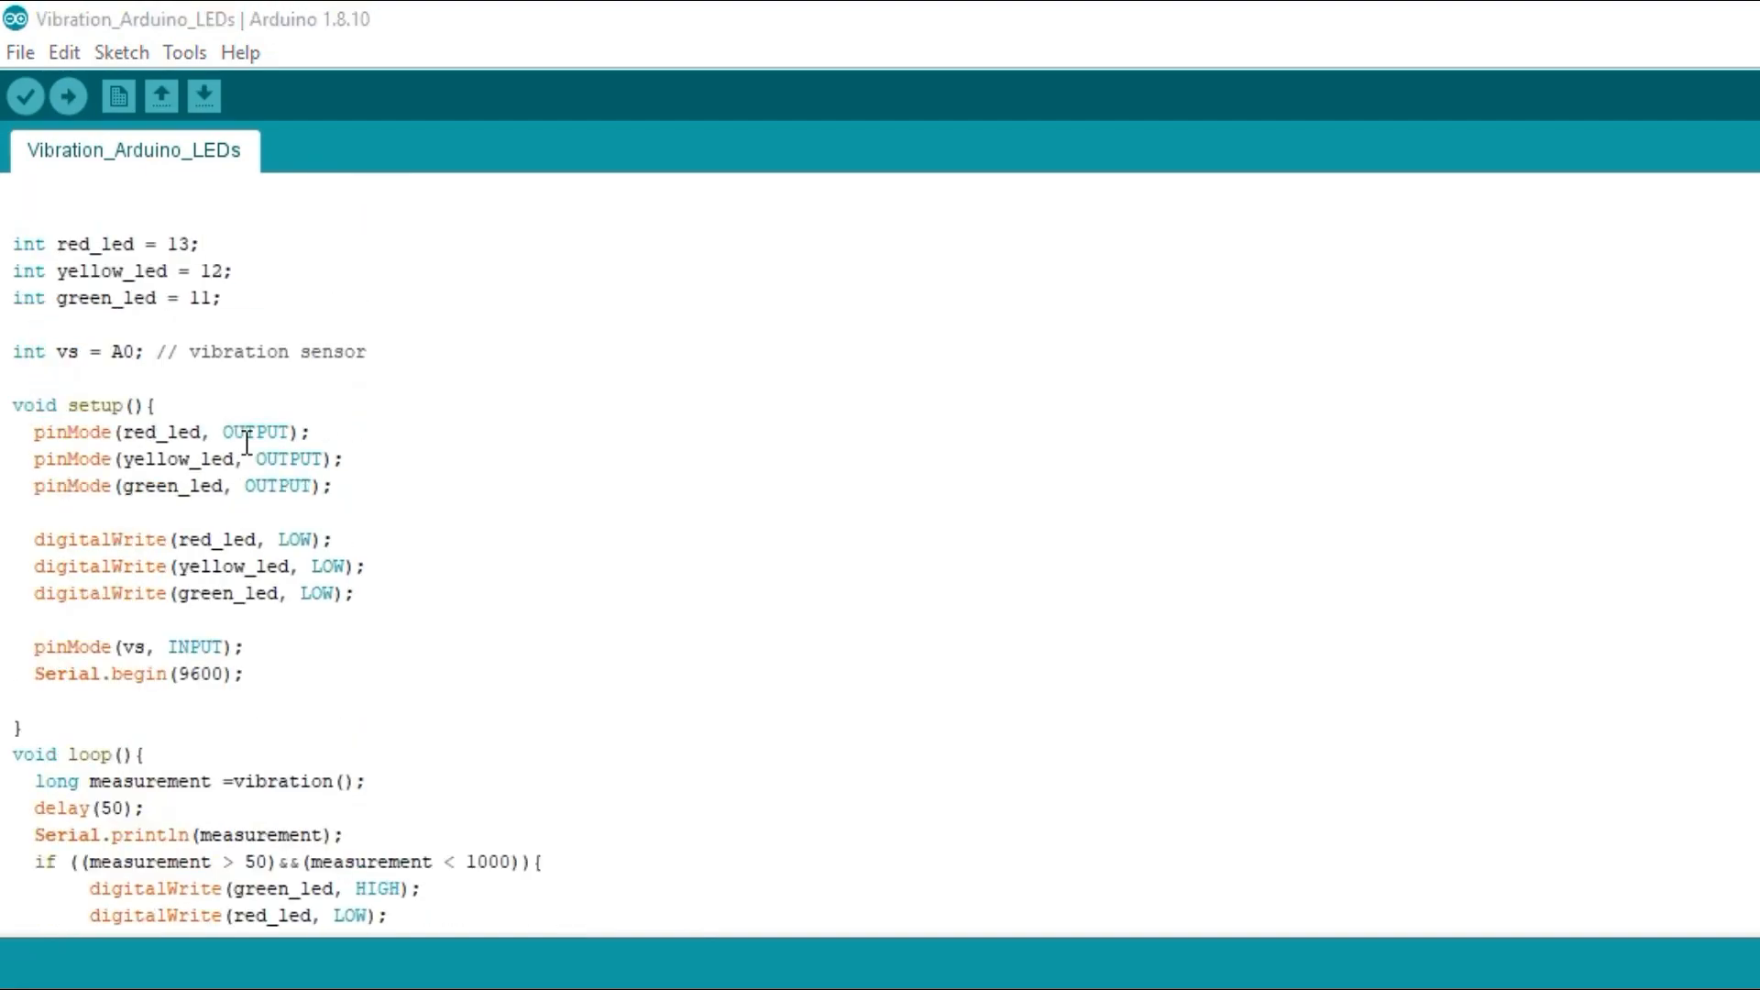